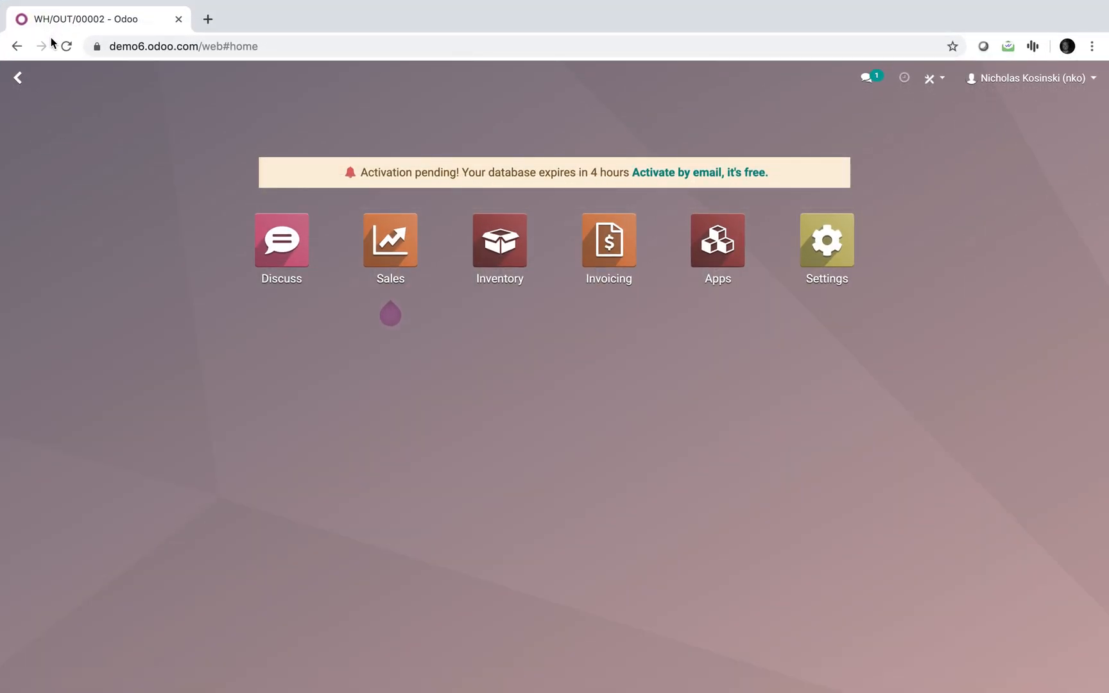
pyautogui.moveTo(41, 46)
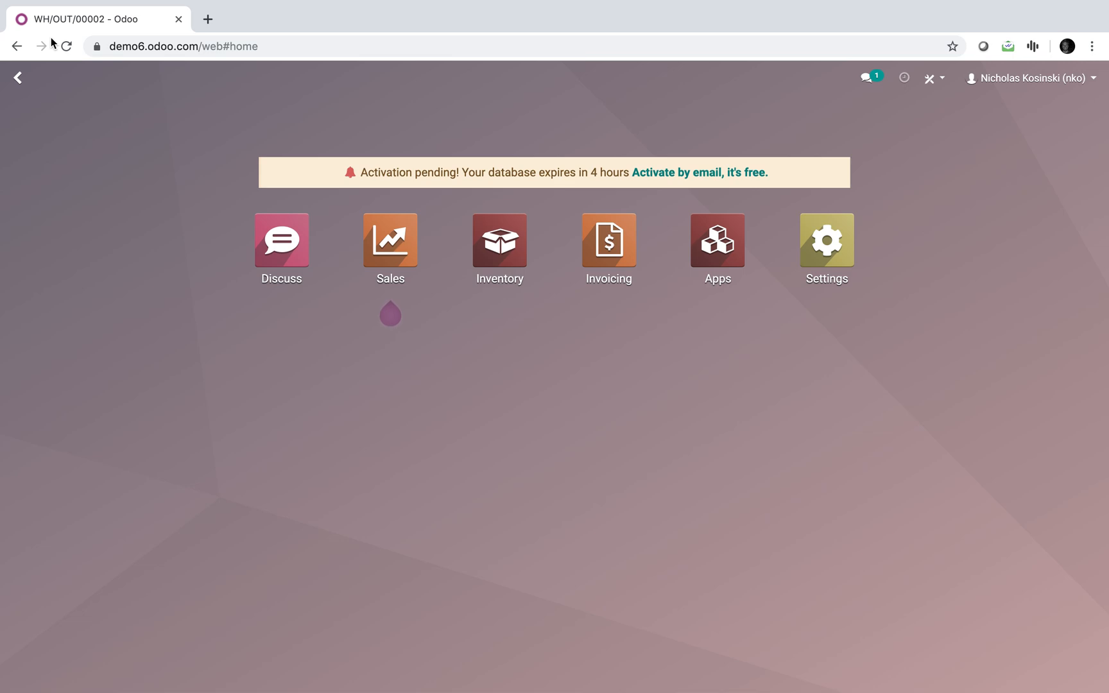
# Create and confirm sales order SO002 for John Doe: 5 pallets of Product X, $1,275.00
pyautogui.click(389, 240)
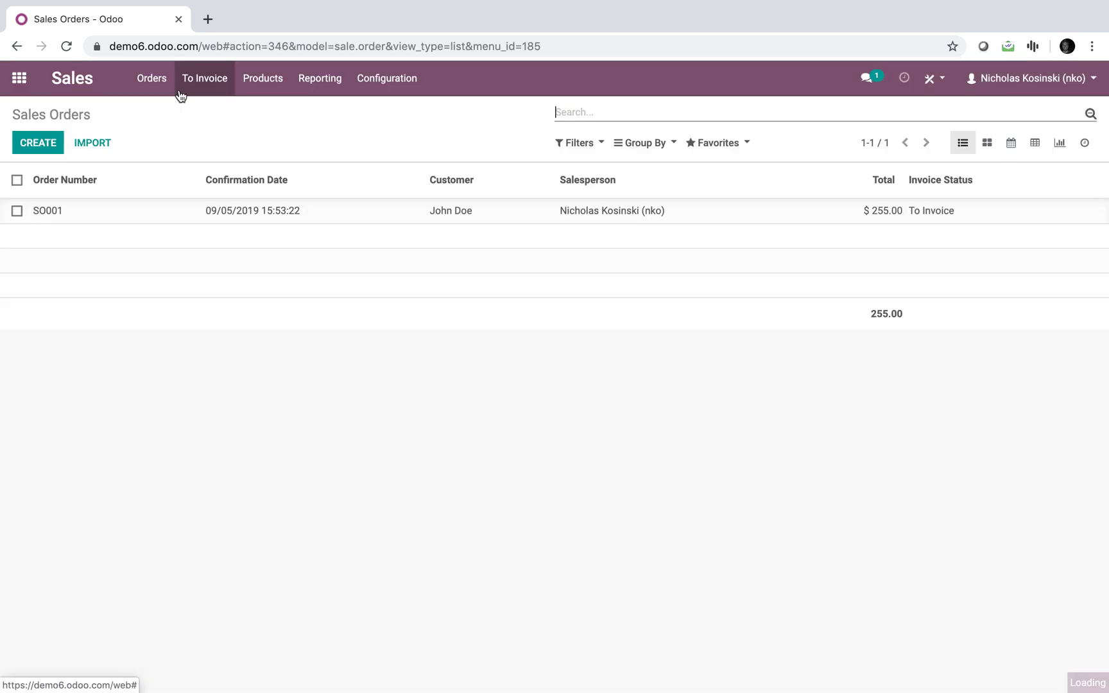
pyautogui.click(39, 143)
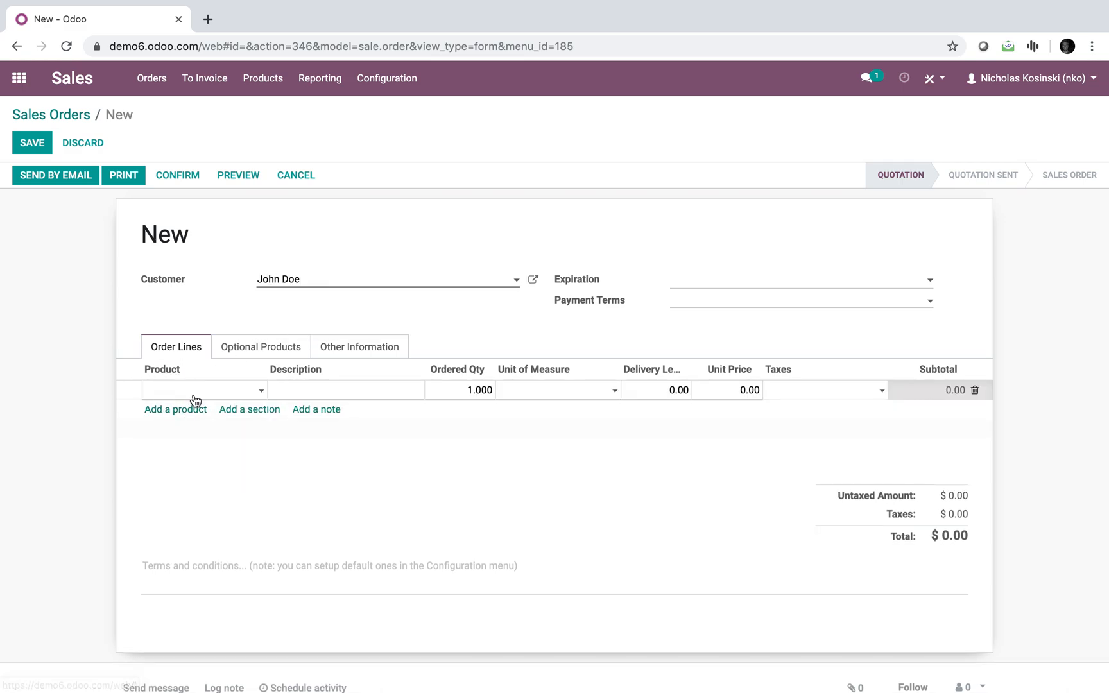
pyautogui.click(203, 389)
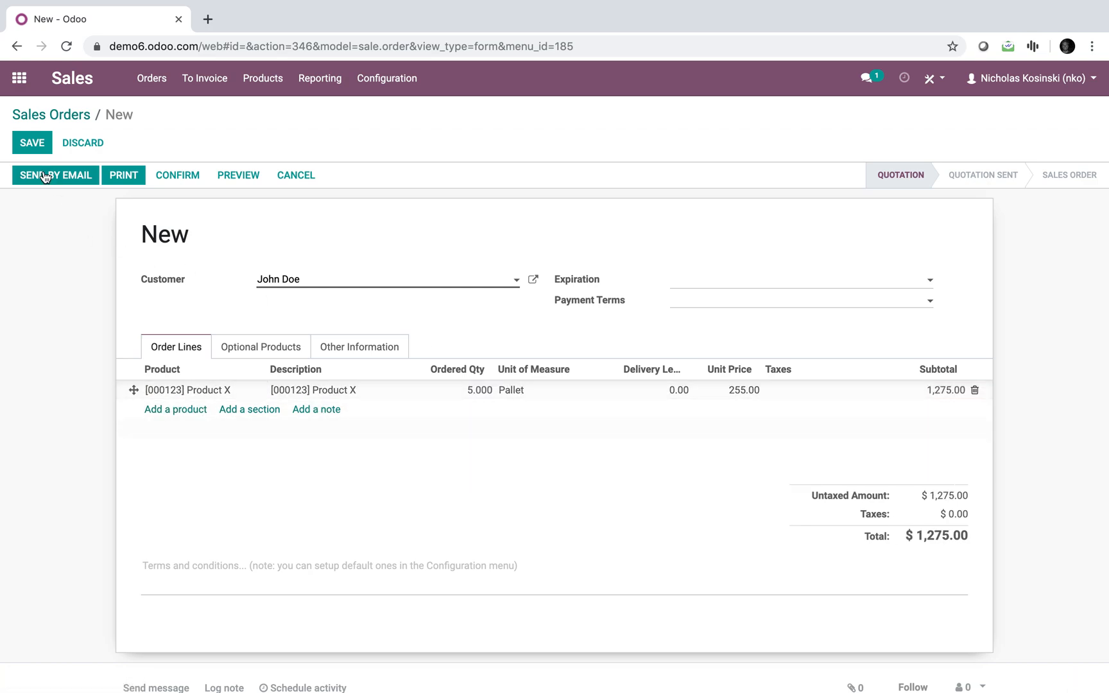
pyautogui.click(31, 142)
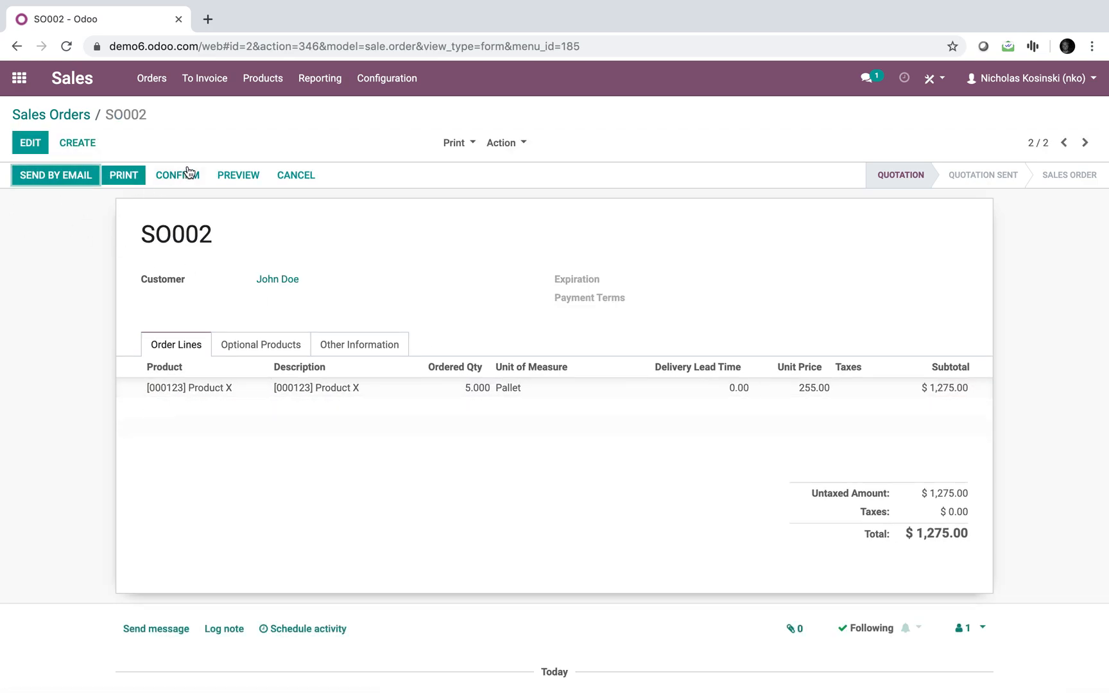
pyautogui.click(177, 175)
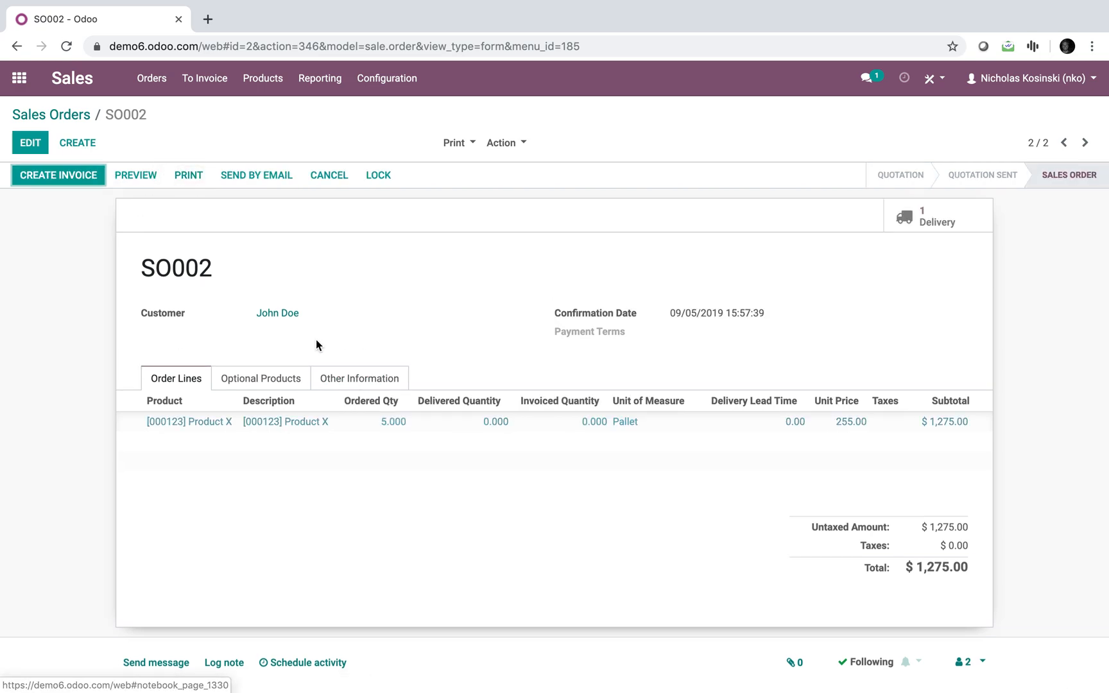
# Open SO002's delivery WH/OUT/00003 and record 3 pallets of Product X as done
pyautogui.click(937, 219)
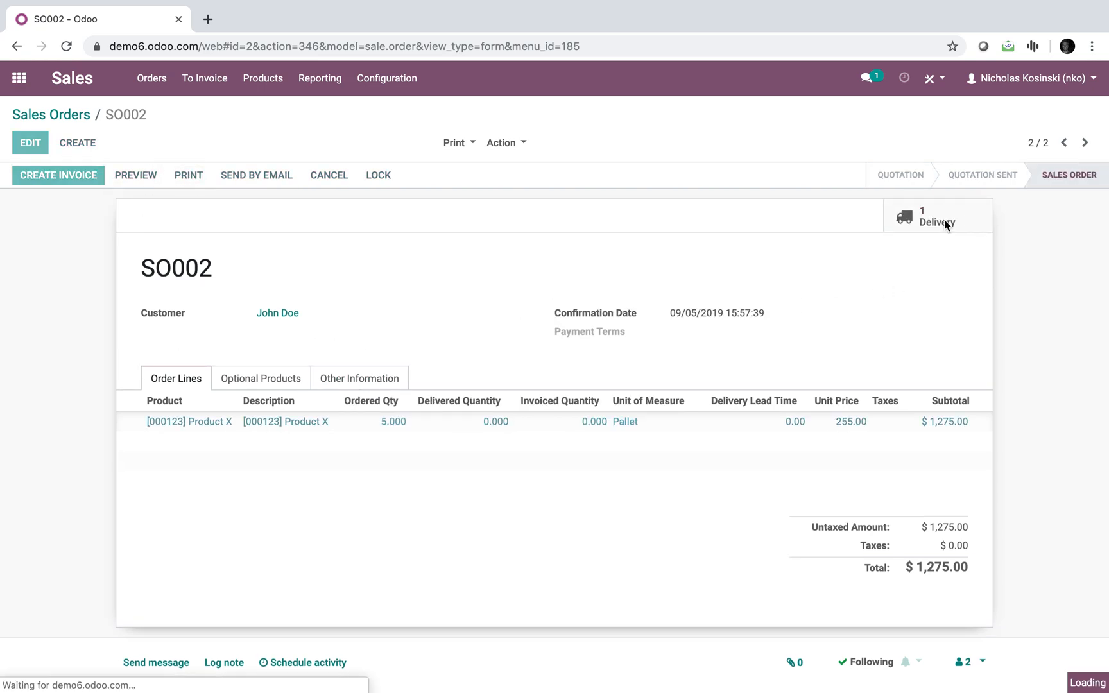
pyautogui.click(935, 217)
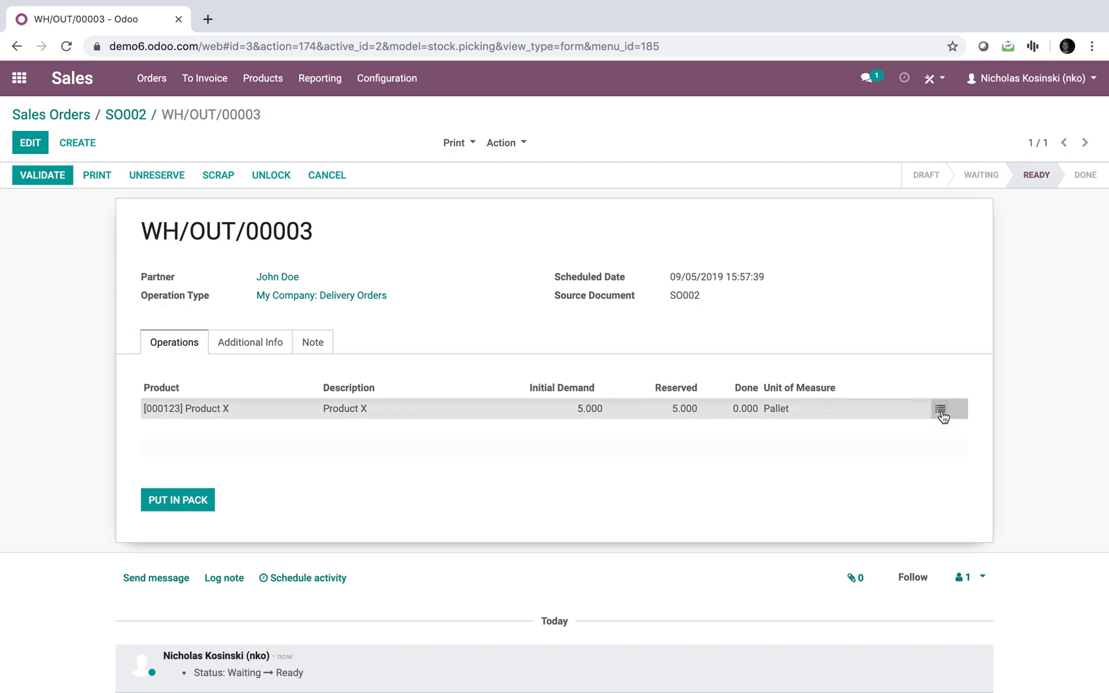
pyautogui.click(942, 408)
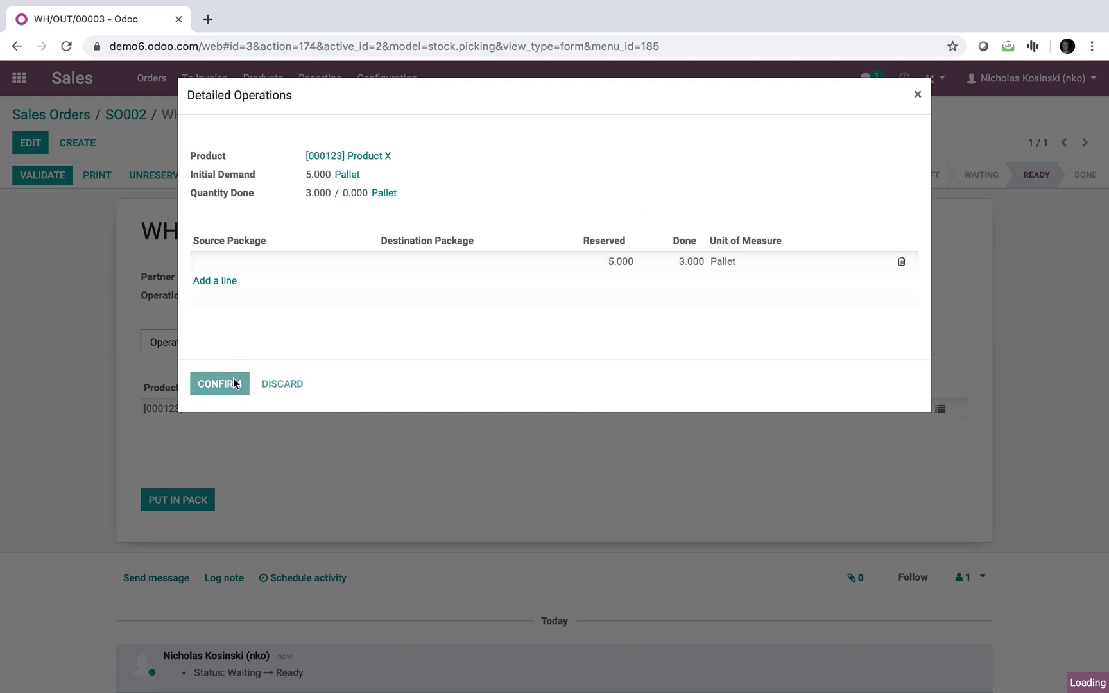
pyautogui.click(219, 383)
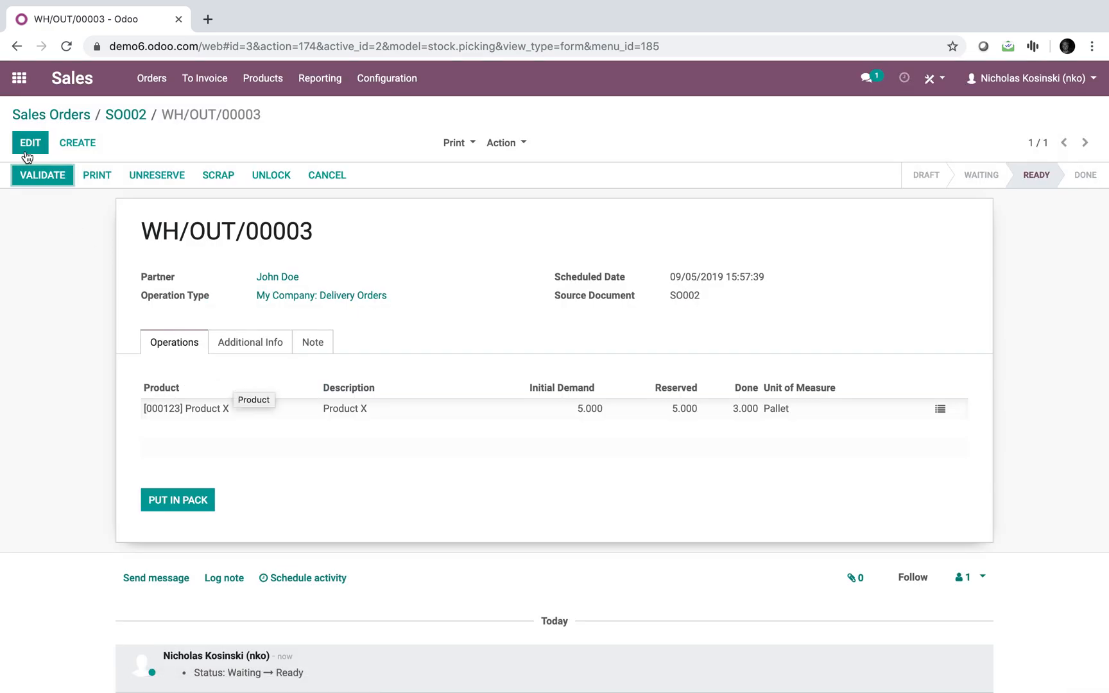
# Validate WH/OUT/00003 with 3 pallets done, creating a backorder for the rest
pyautogui.click(41, 175)
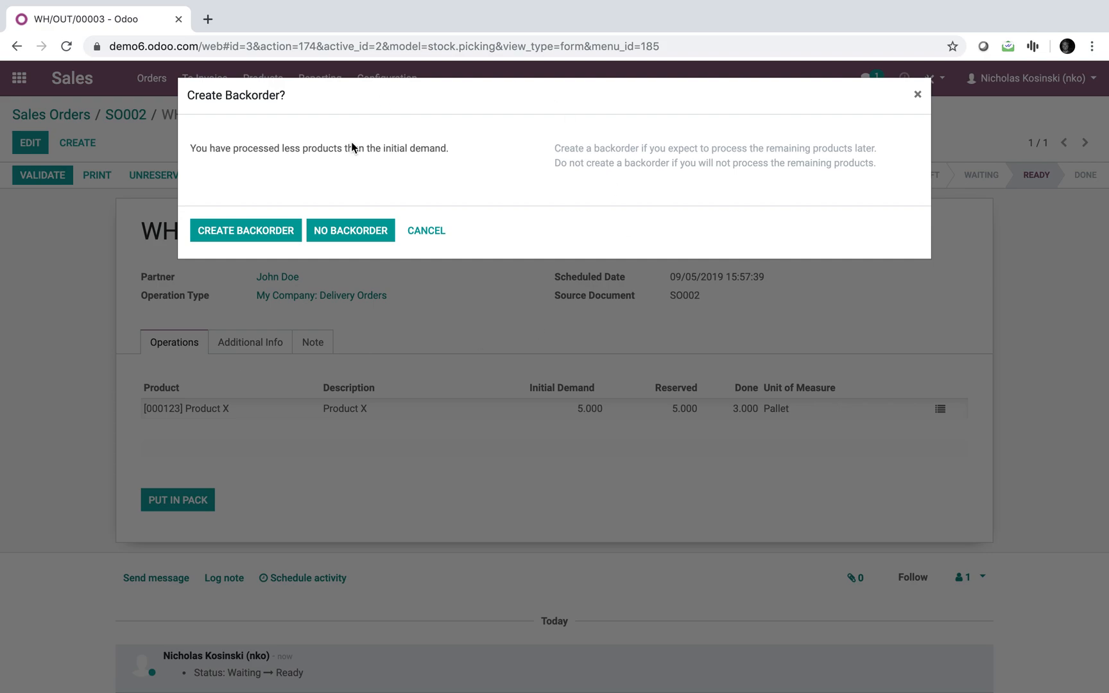
pyautogui.moveTo(192, 147); pyautogui.dragTo(346, 148)
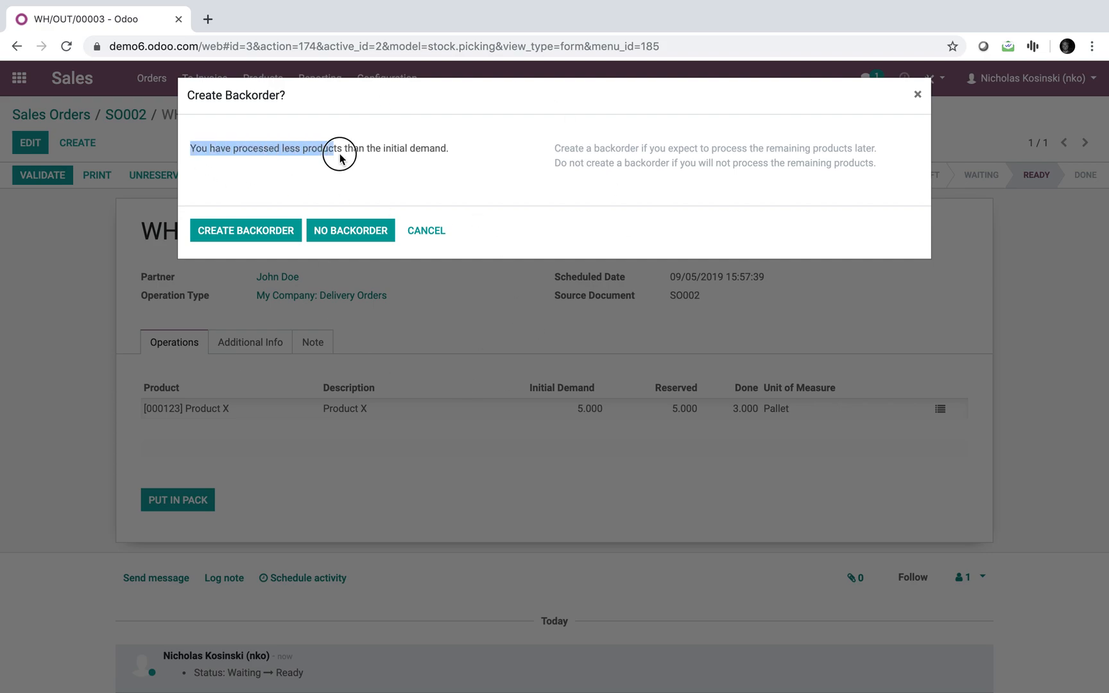
pyautogui.moveTo(339, 148); pyautogui.dragTo(453, 148)
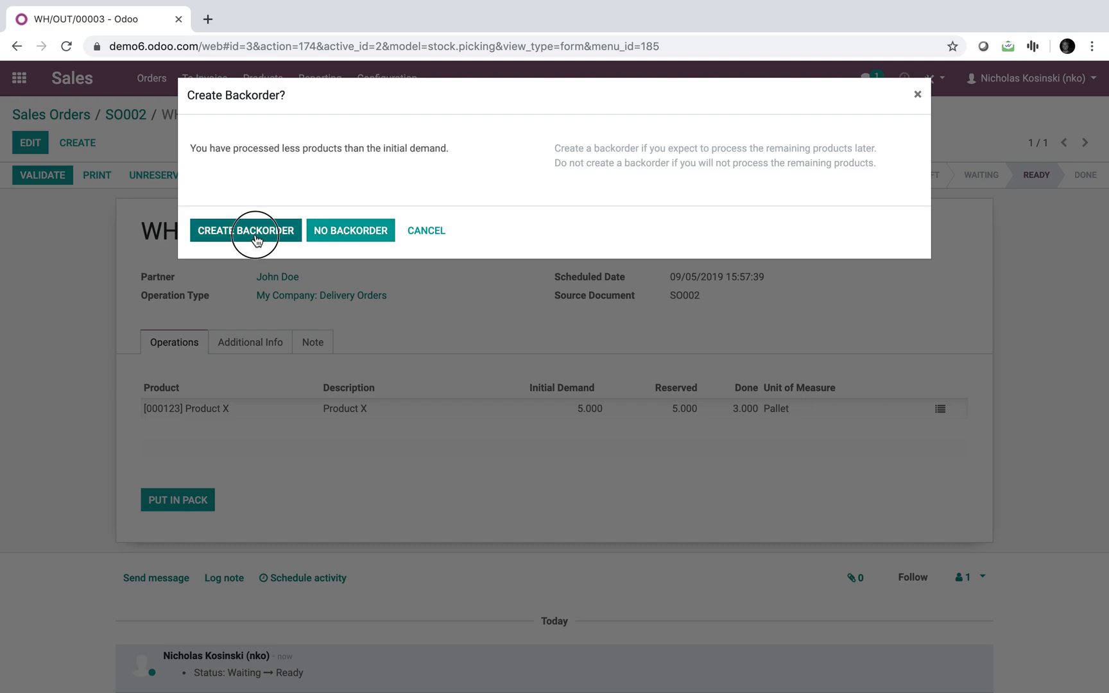
pyautogui.click(349, 230)
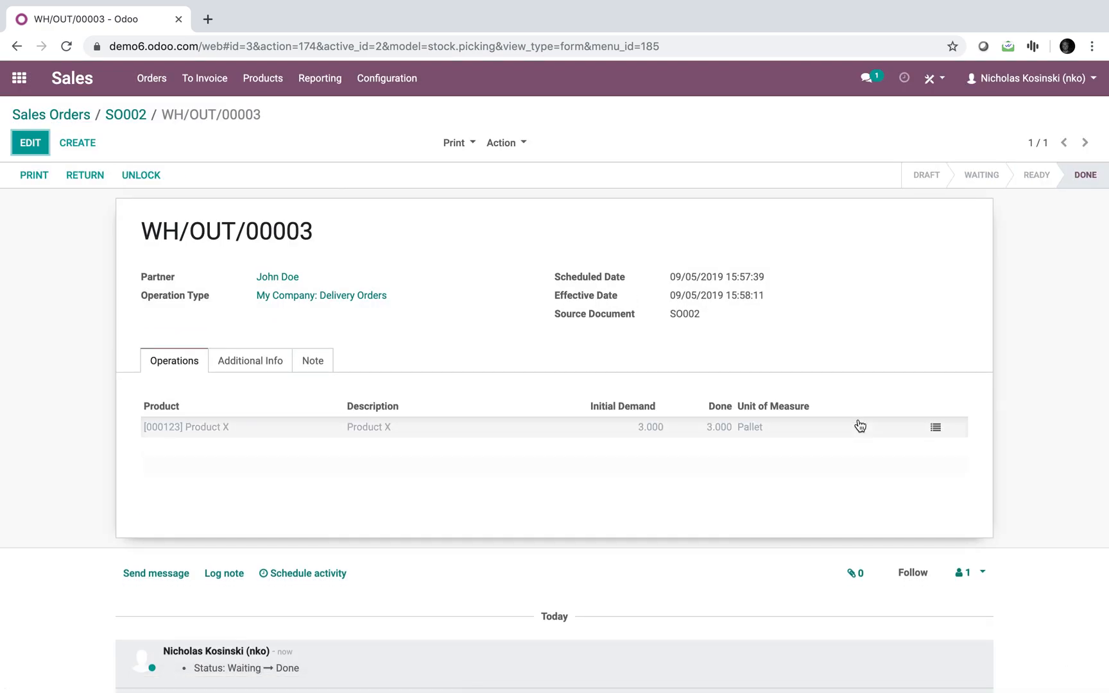
pyautogui.moveTo(71, 78)
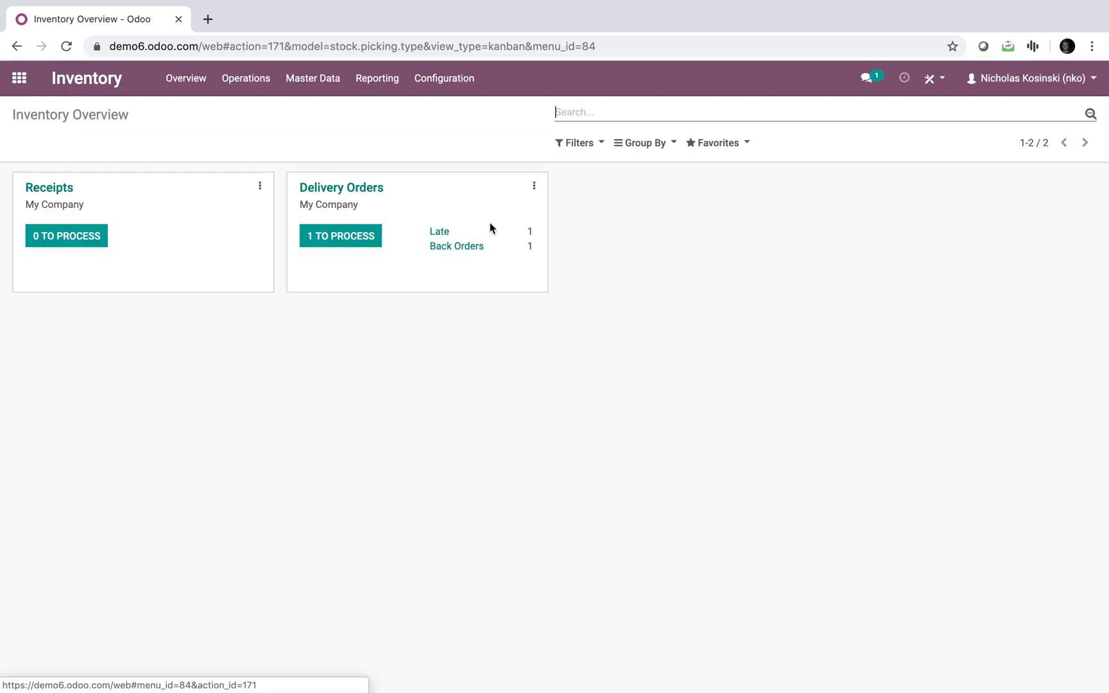
# Open backorder WH/OUT/00004 holding the remaining 2 pallets of Product X
pyautogui.click(456, 246)
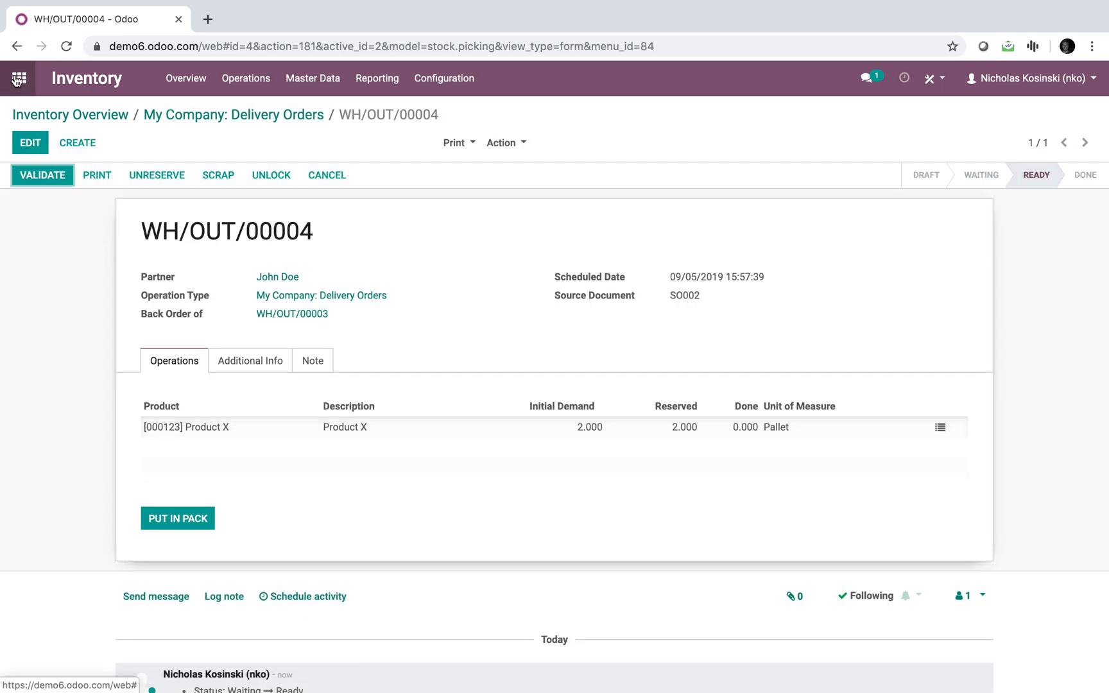
pyautogui.moveTo(18, 77)
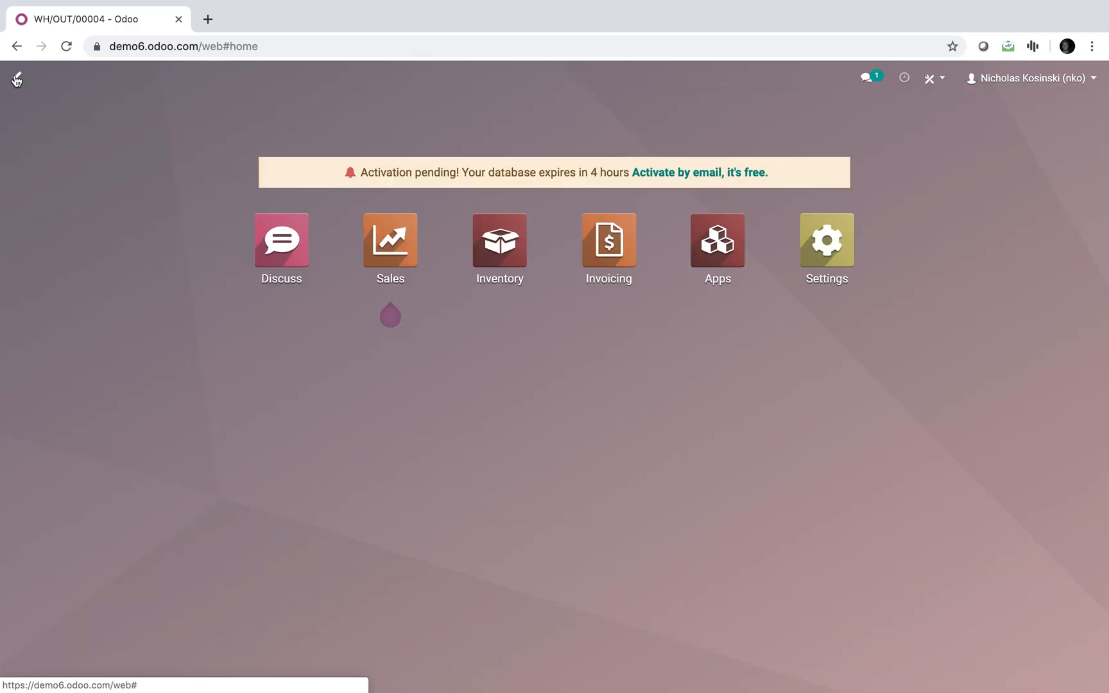
# Duplicate SO002 into SO003 for 5 pallets, confirm it, and go to the Apps list
pyautogui.click(390, 241)
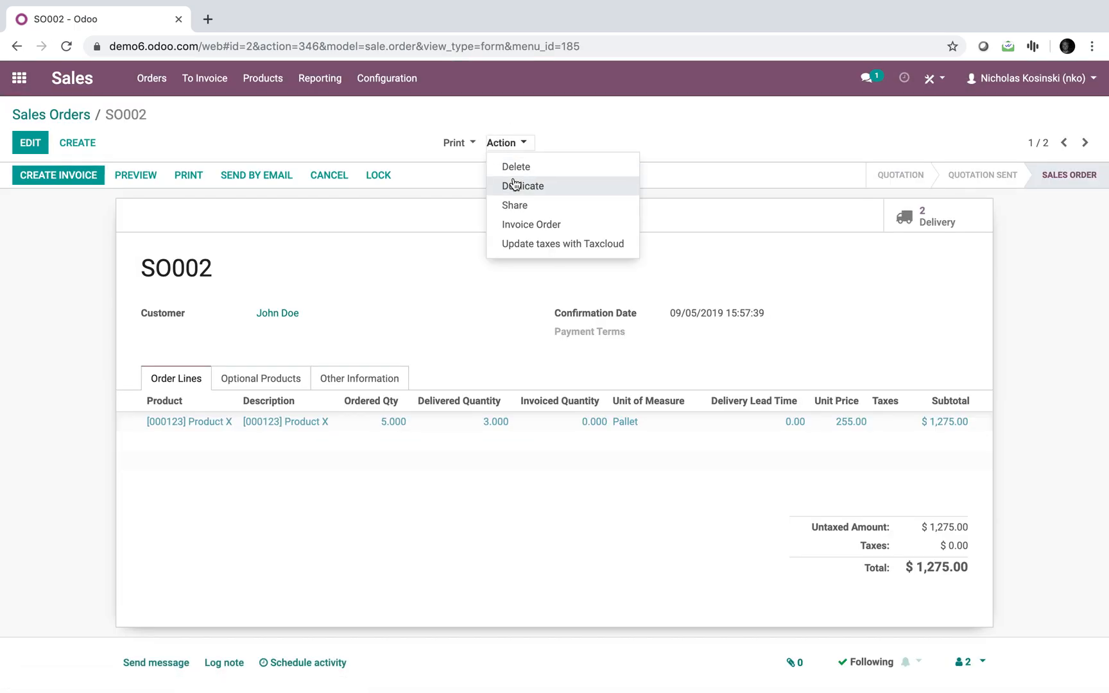
pyautogui.click(523, 186)
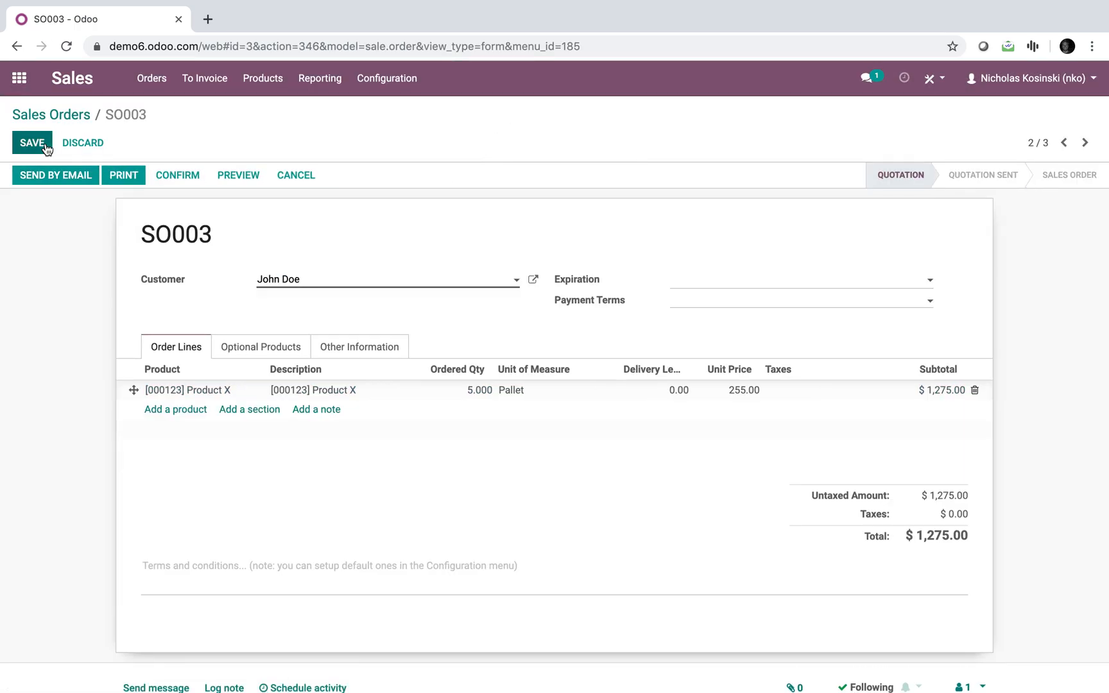
pyautogui.click(31, 142)
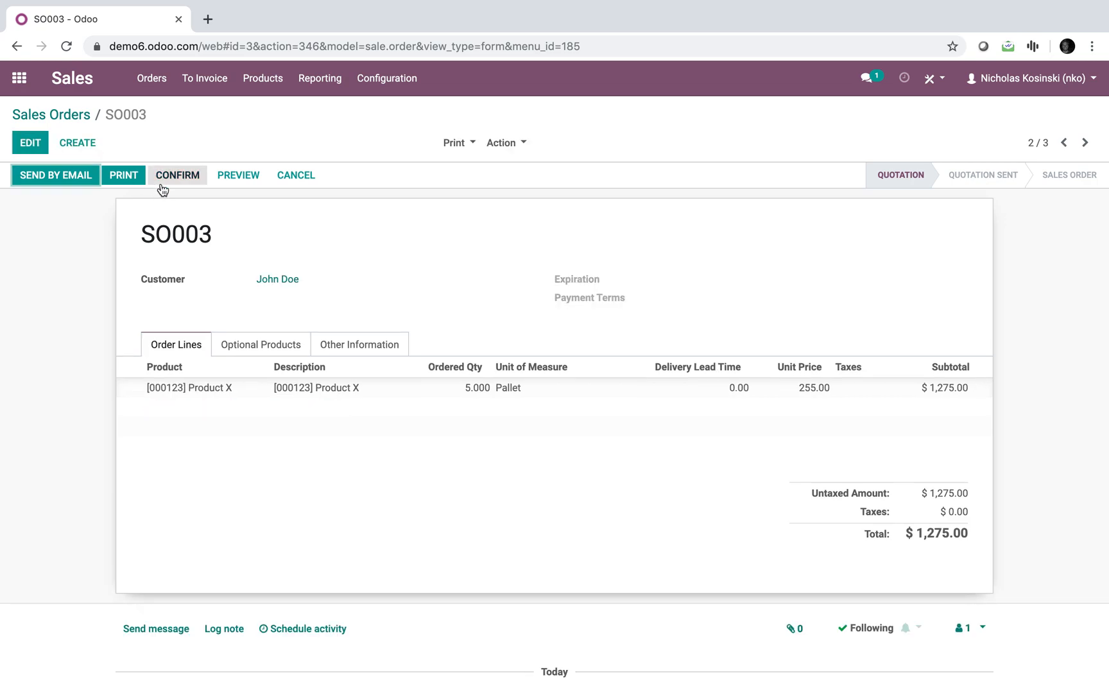
pyautogui.click(177, 175)
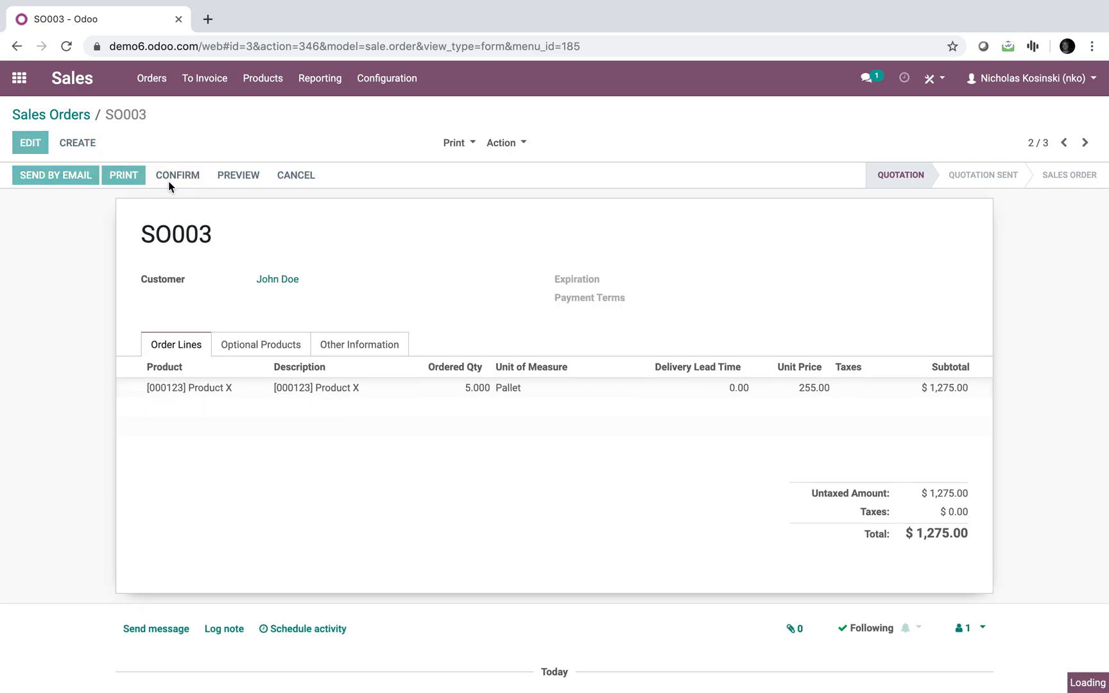
pyautogui.click(19, 77)
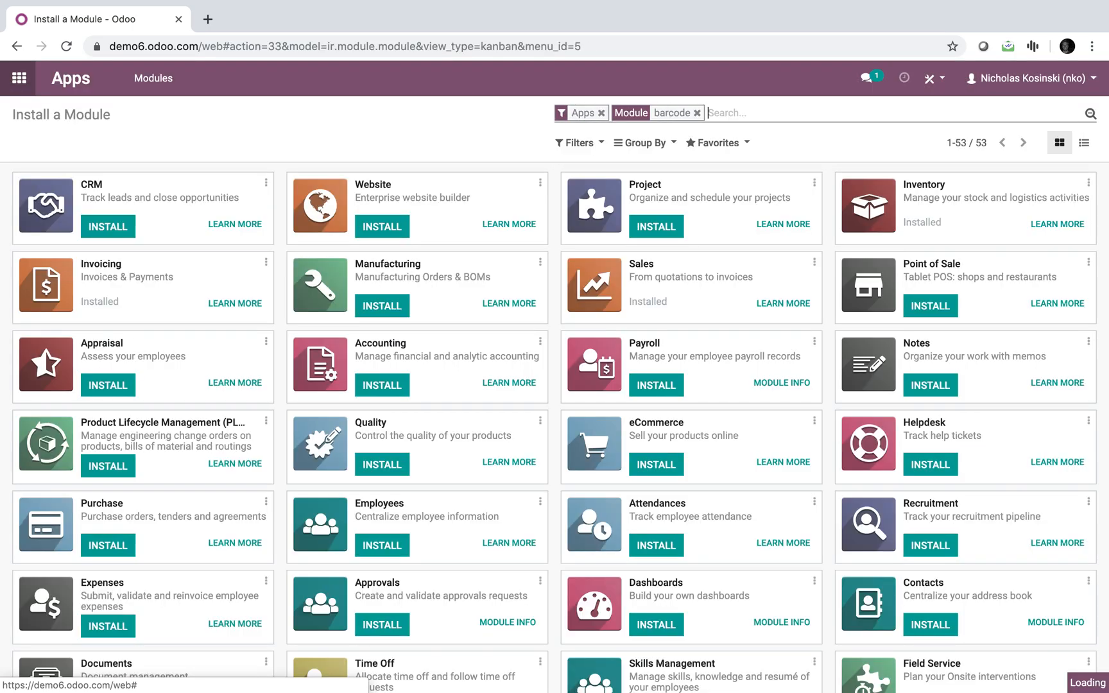
# Install the Barcode module from its card in the Apps list
pyautogui.click(107, 227)
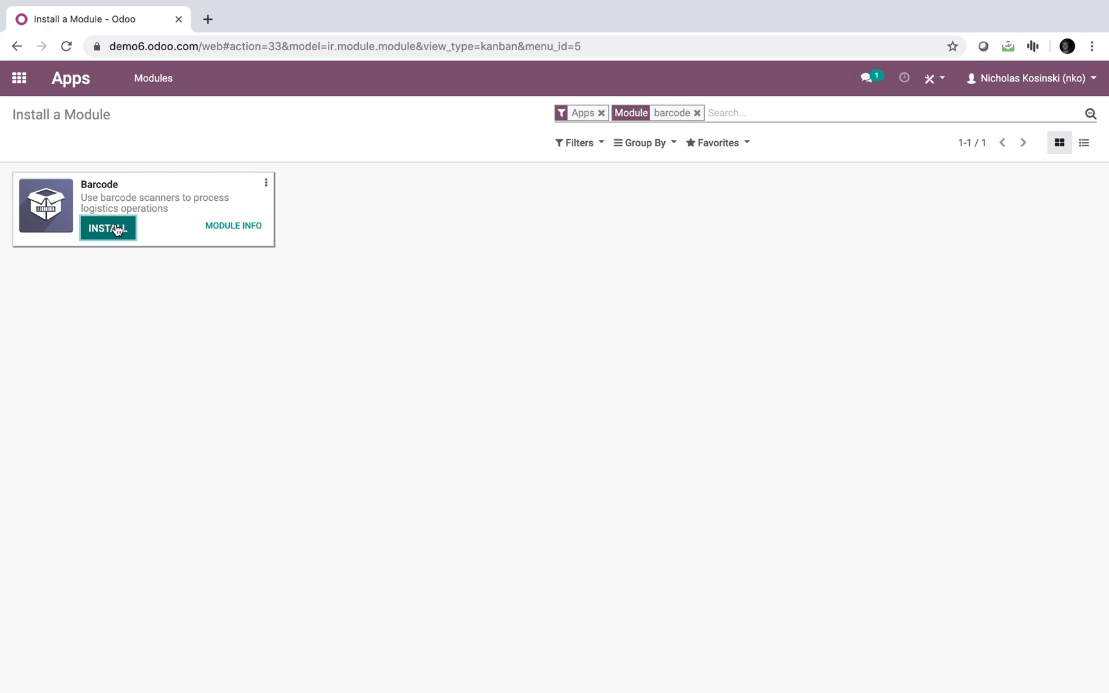
pyautogui.click(108, 228)
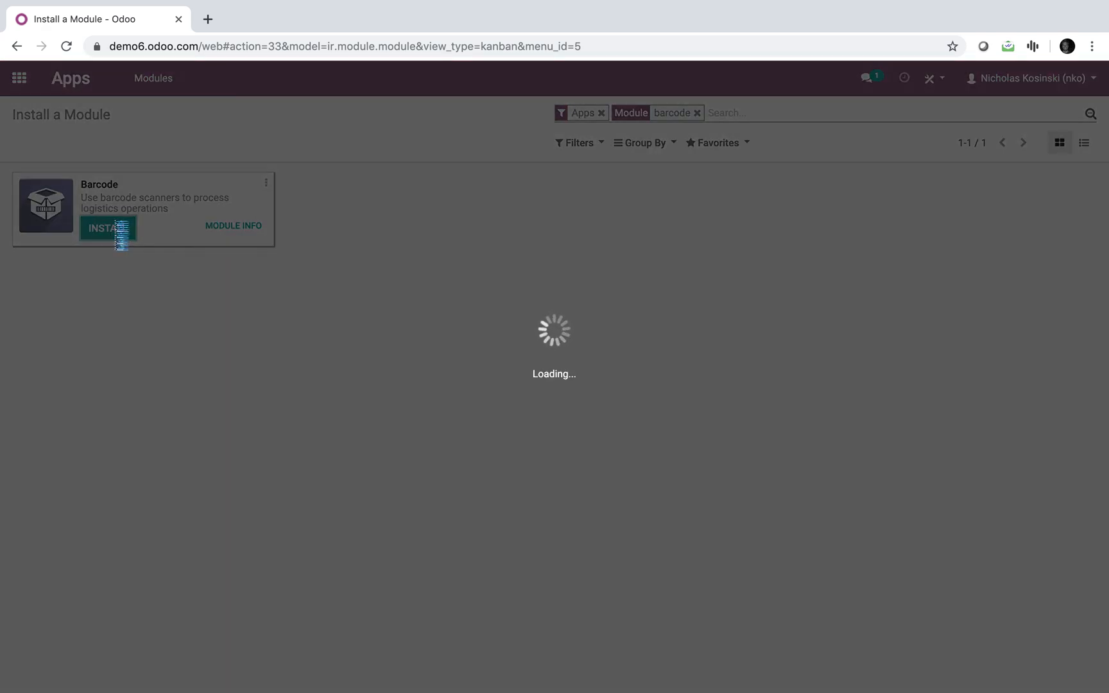
pyautogui.click(113, 228)
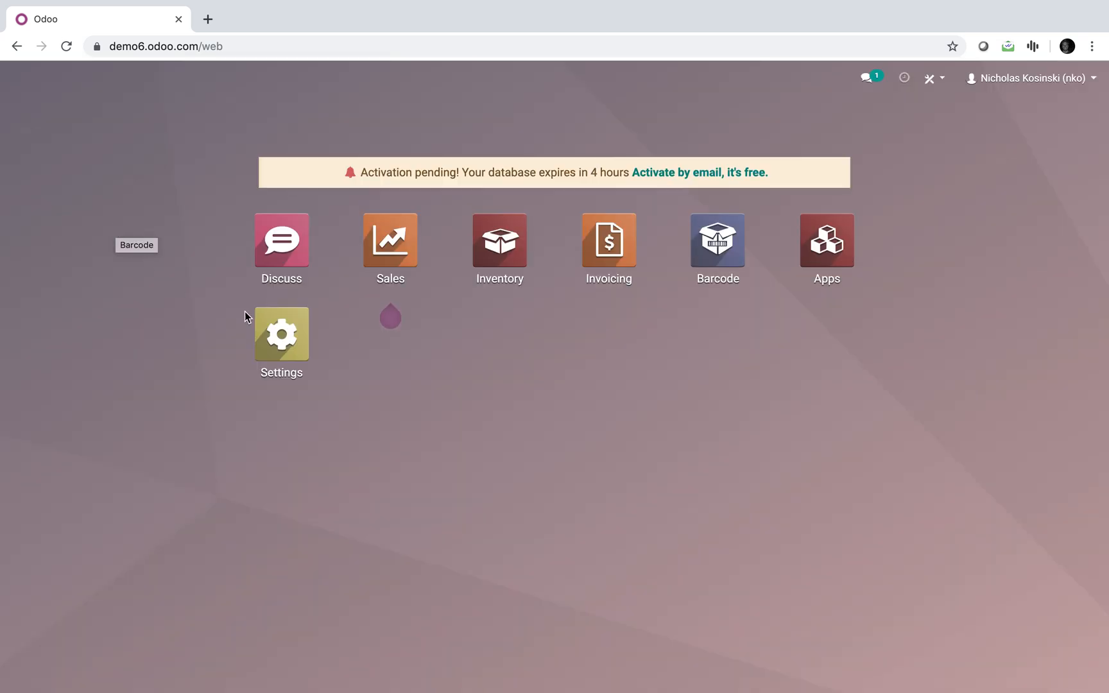
# In the Barcode app, open delivery WH/OUT/00005 and record 3 pallets of Product X
pyautogui.click(716, 240)
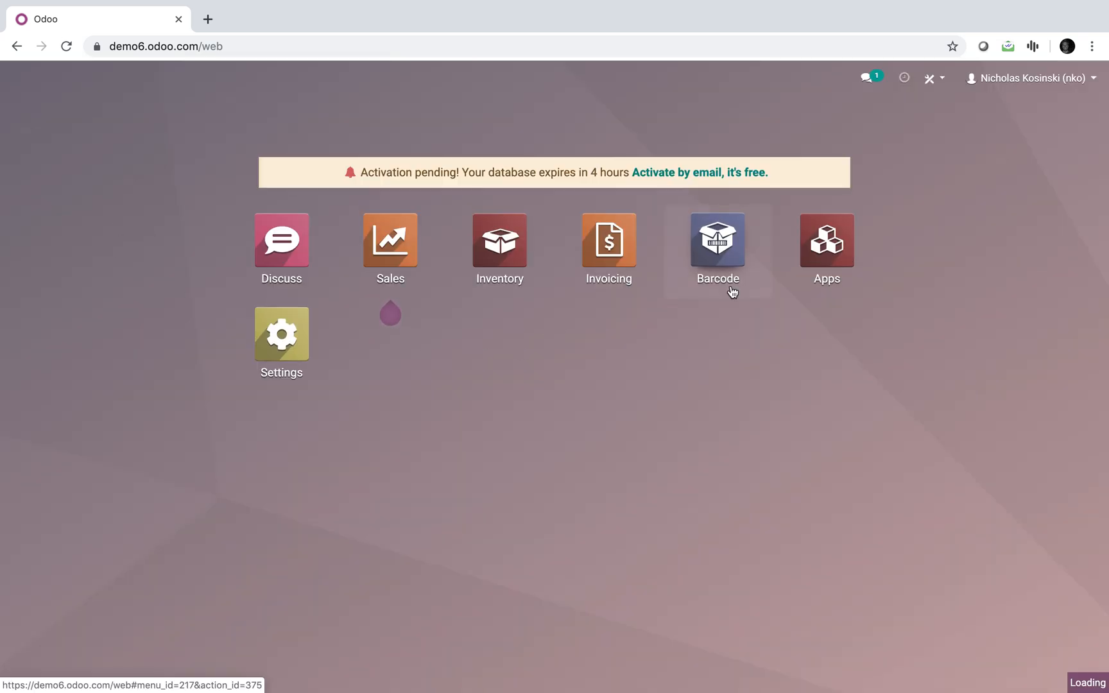
pyautogui.click(716, 240)
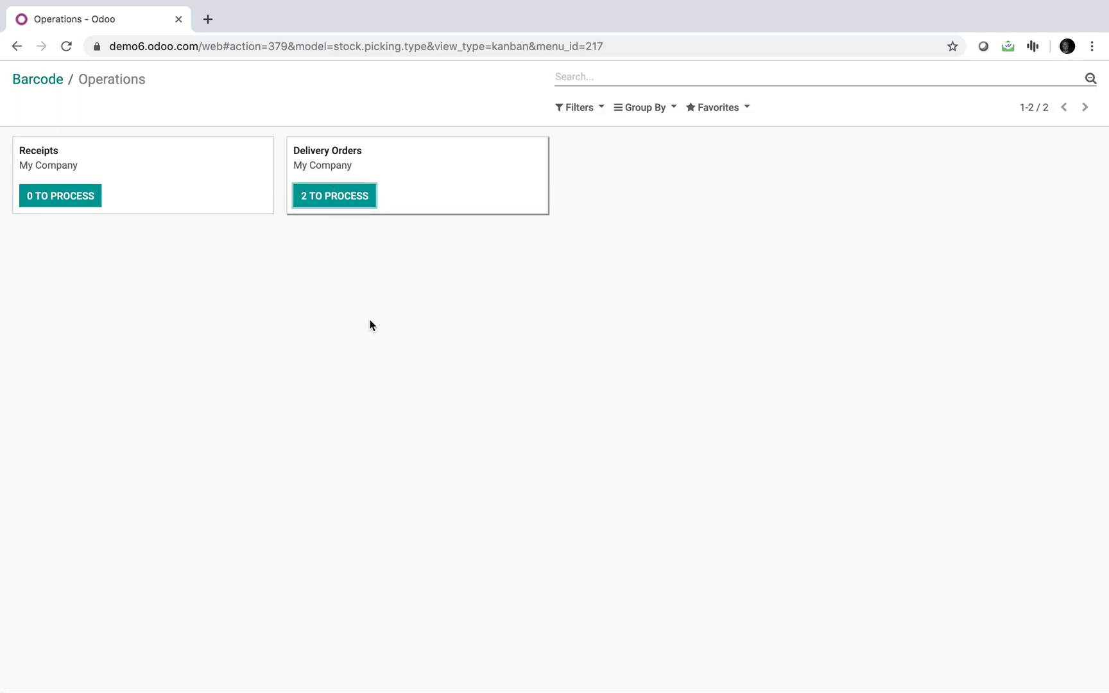
pyautogui.click(334, 195)
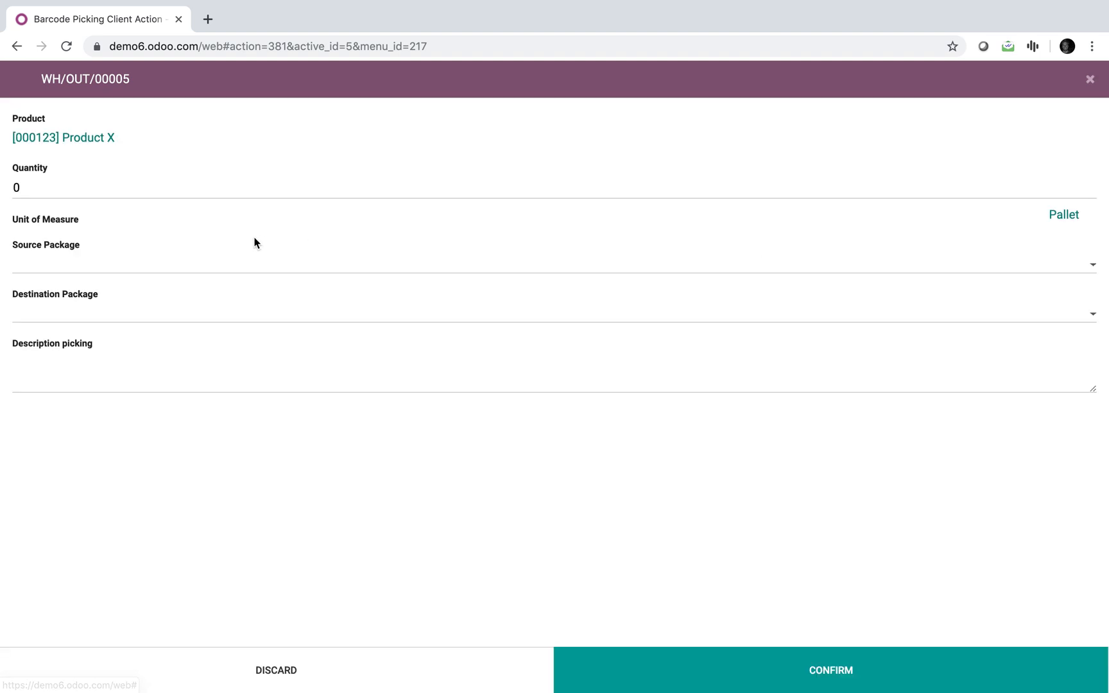
pyautogui.write('3')
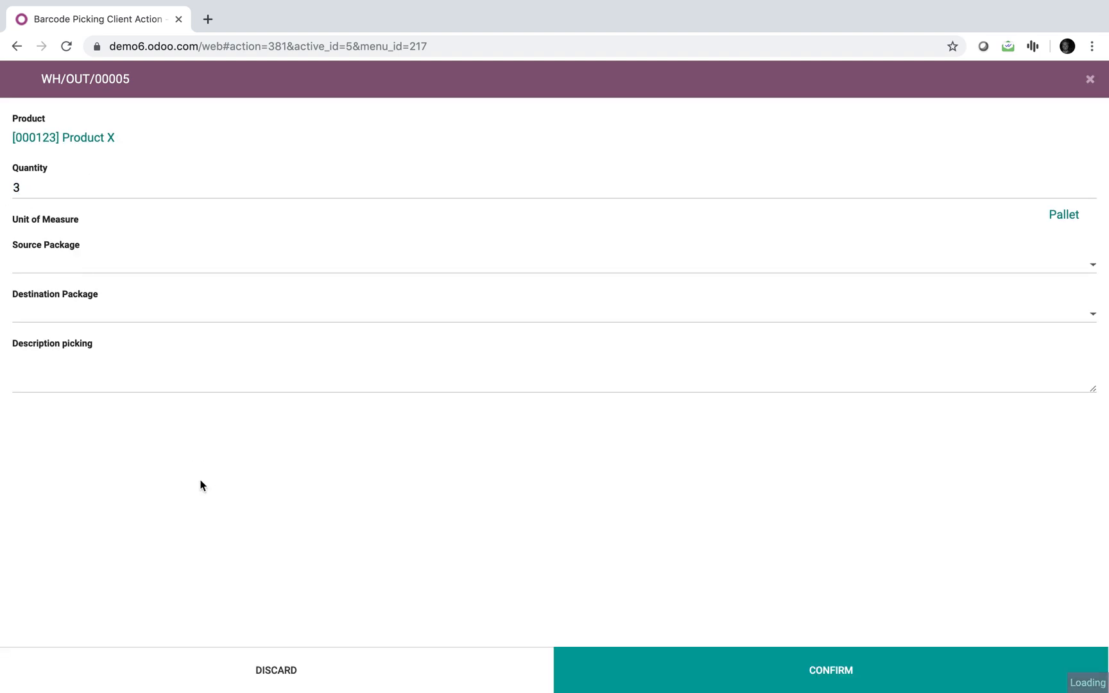
pyautogui.click(830, 670)
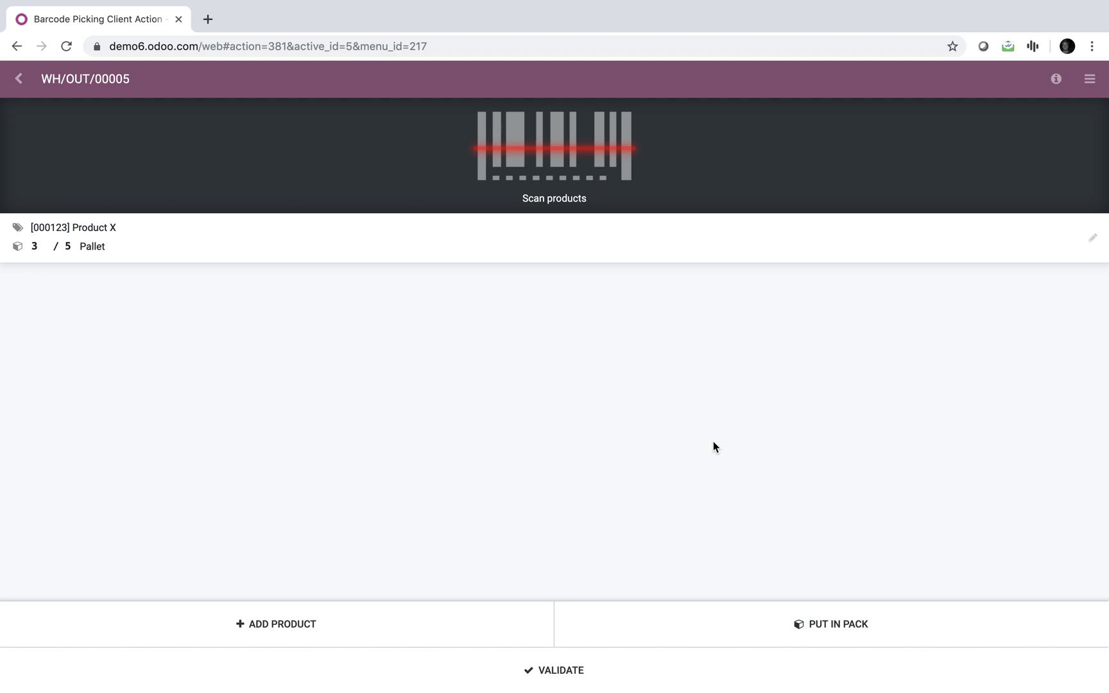
pyautogui.click(553, 670)
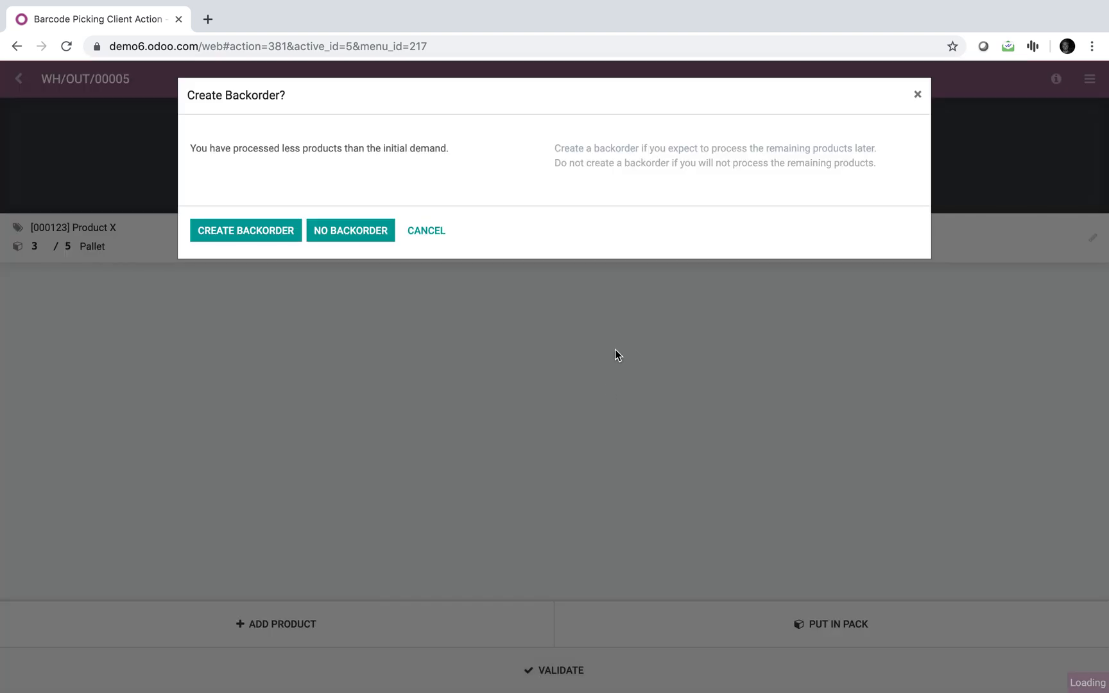
pyautogui.moveTo(639, 269)
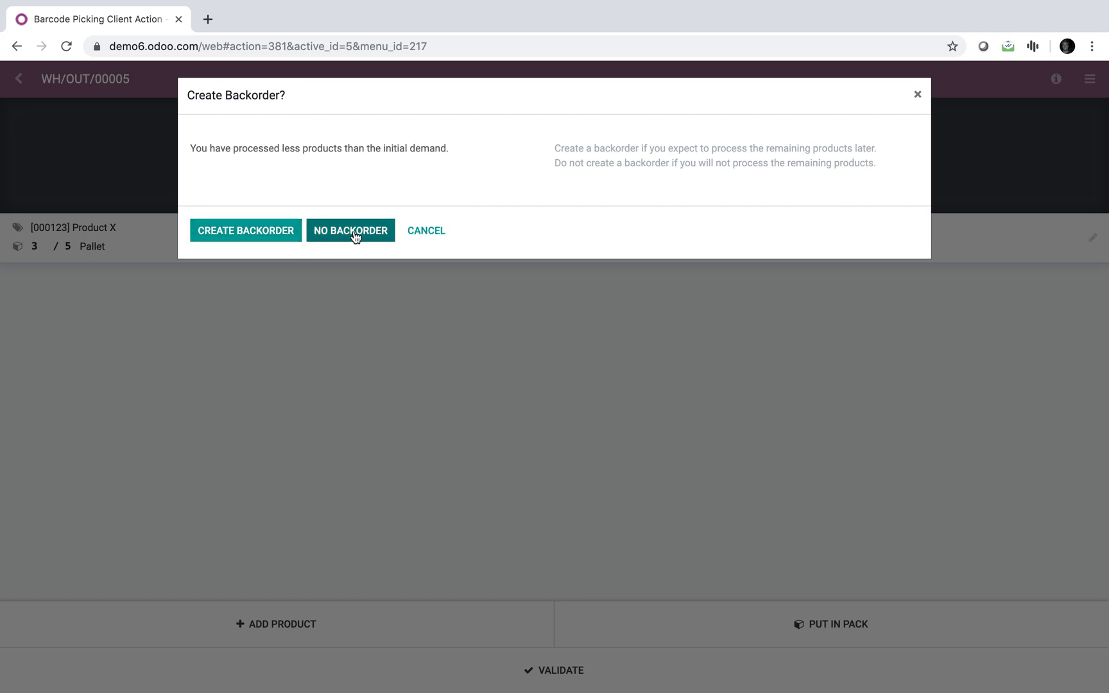
pyautogui.moveTo(199, 147); pyautogui.dragTo(353, 148)
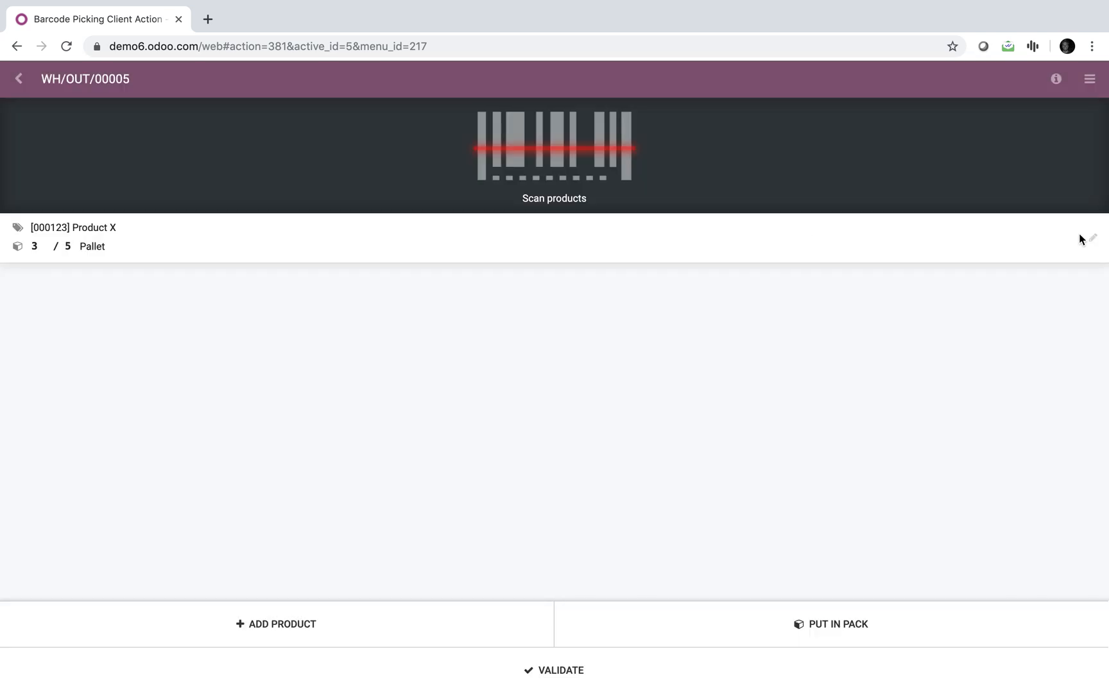
# Raise WH/OUT/00005 to 6 pallets, validate despite the over-pick warning, and return home
pyautogui.click(1090, 238)
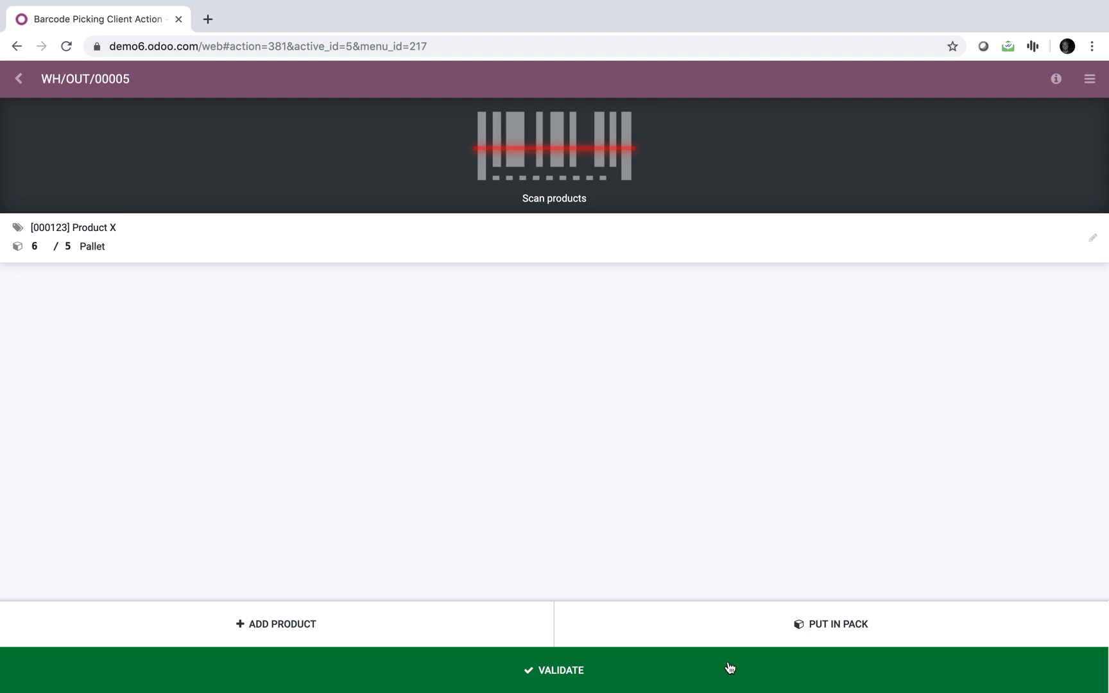
pyautogui.click(554, 671)
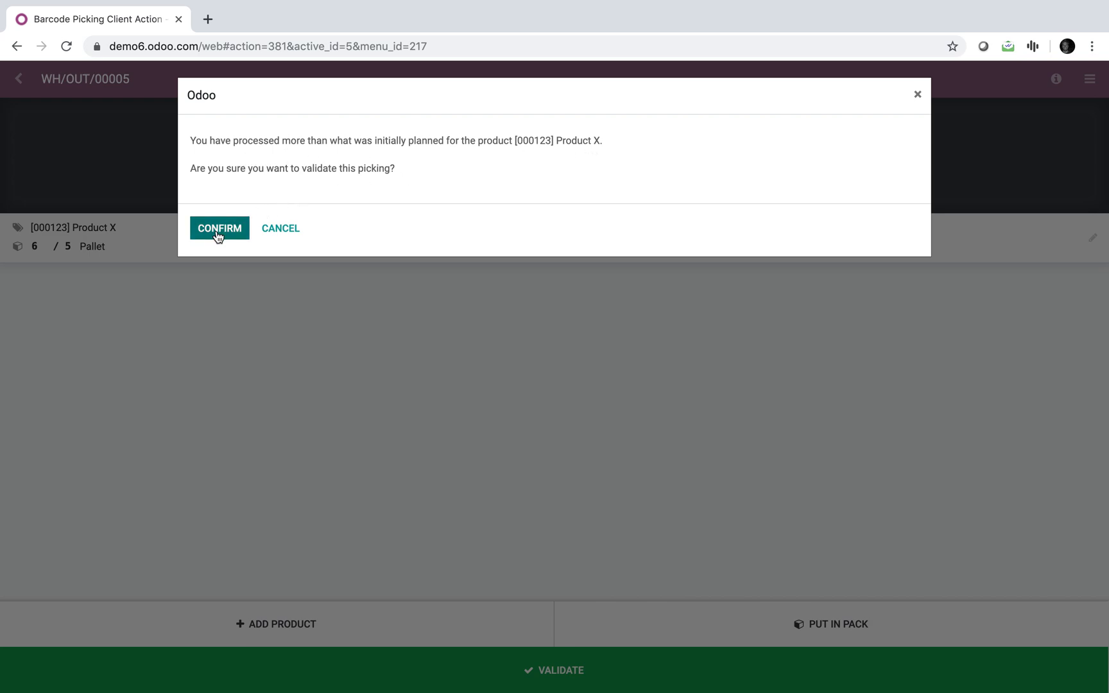
pyautogui.click(219, 228)
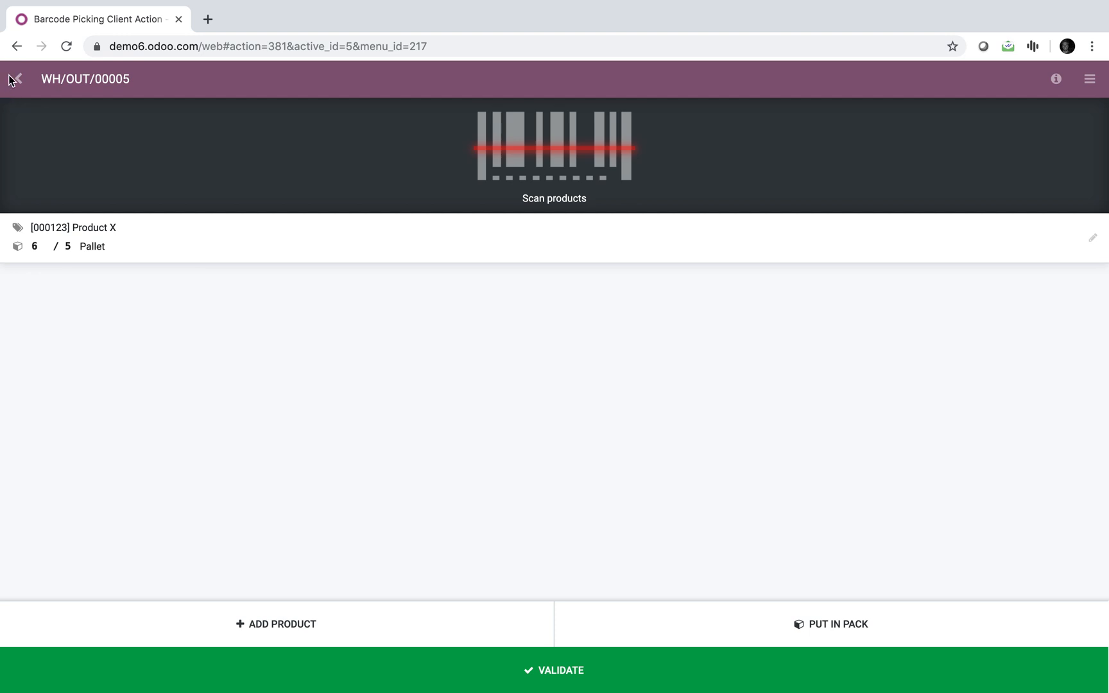
pyautogui.click(15, 78)
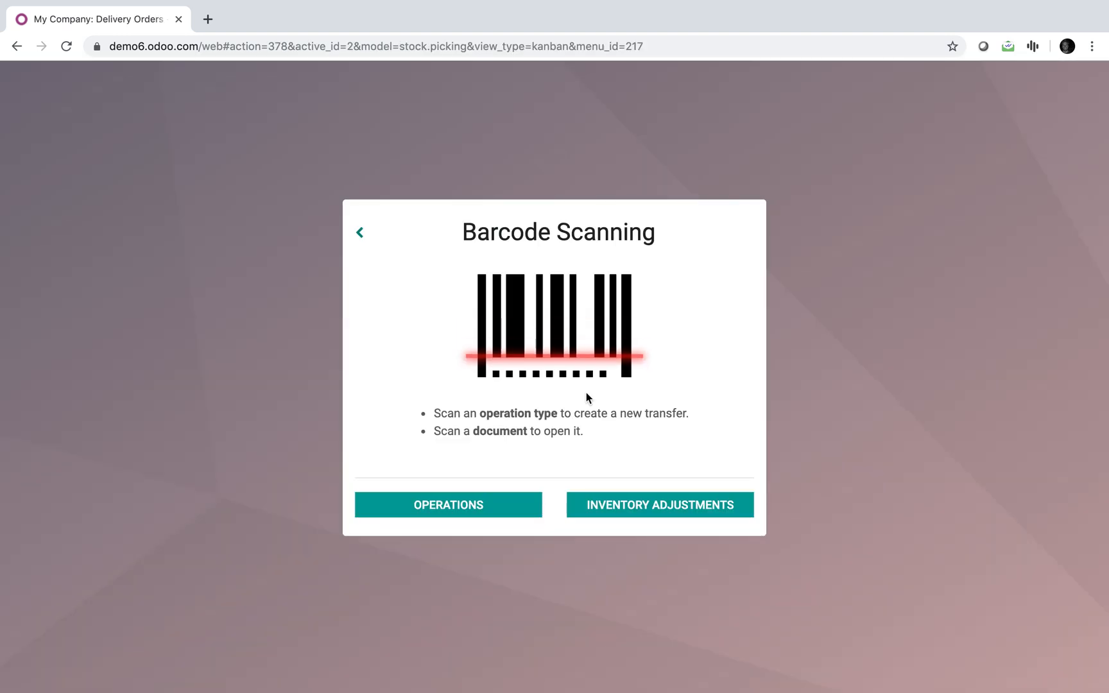
pyautogui.click(361, 232)
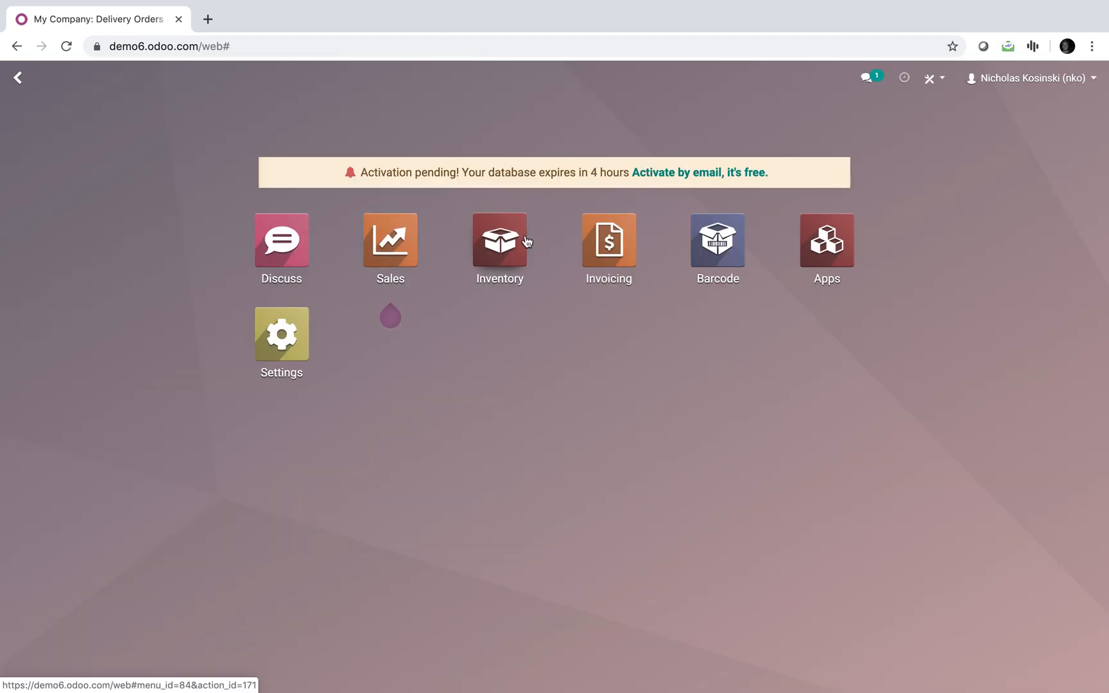